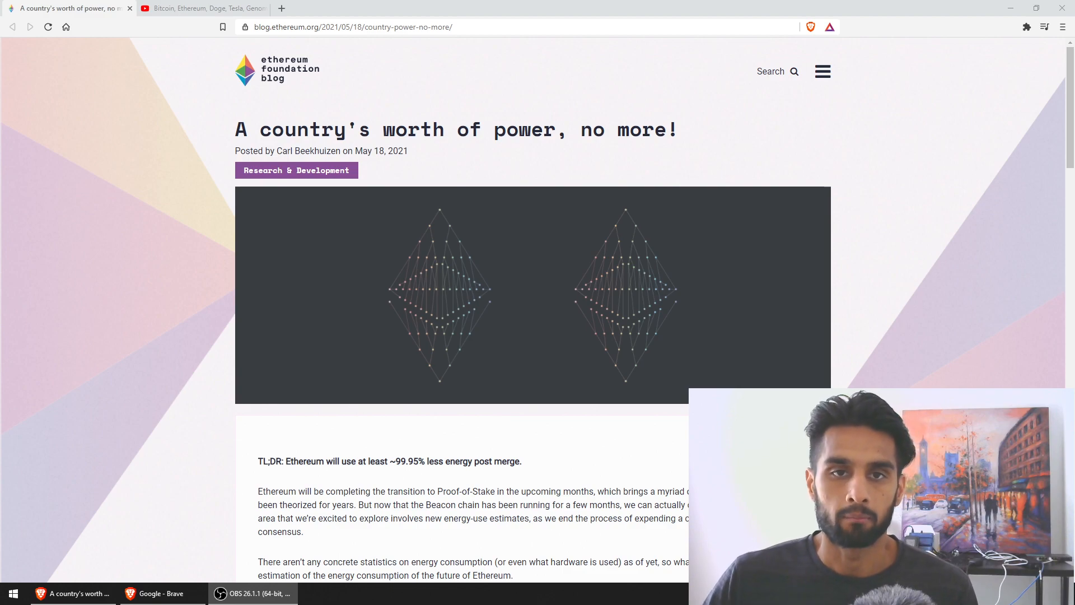
Highlight the May 18, 2021 date and the closing words 'no more!' of the post title
double_click(377, 151)
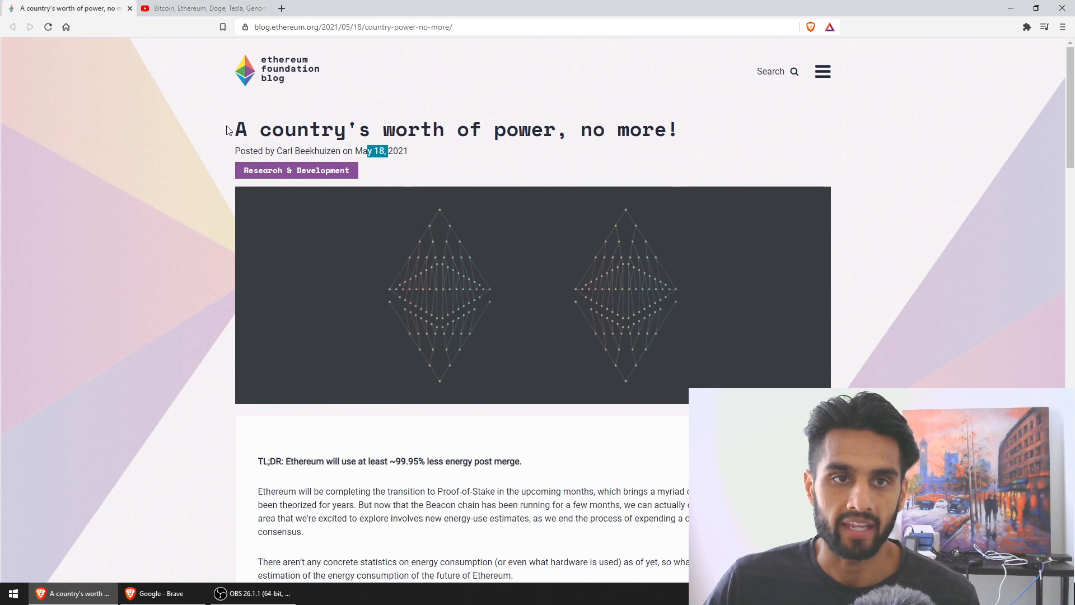
drag(236, 130, 507, 130)
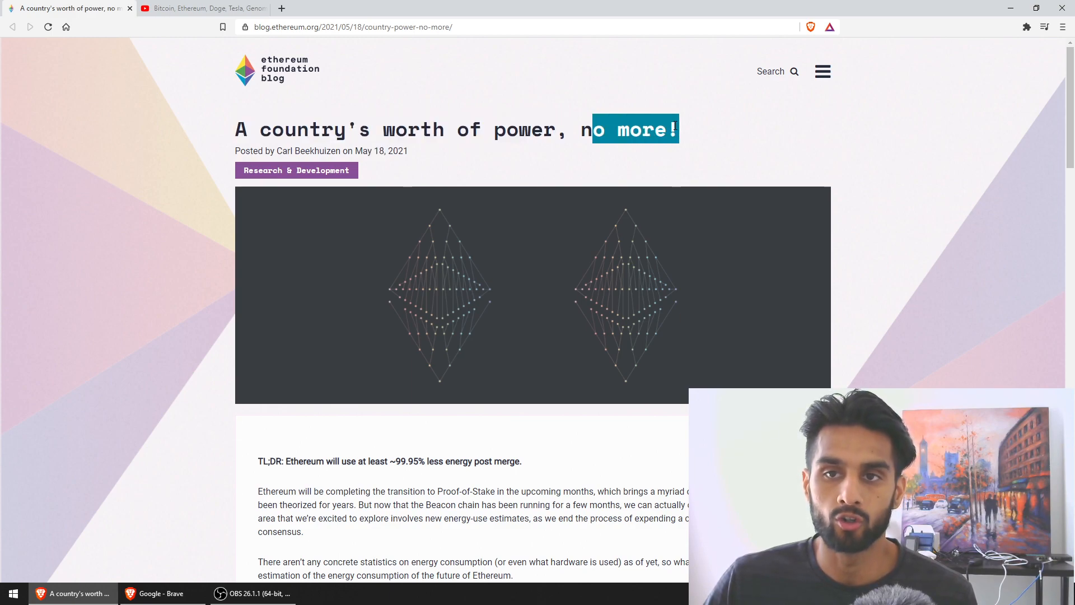
mouse_move(276, 70)
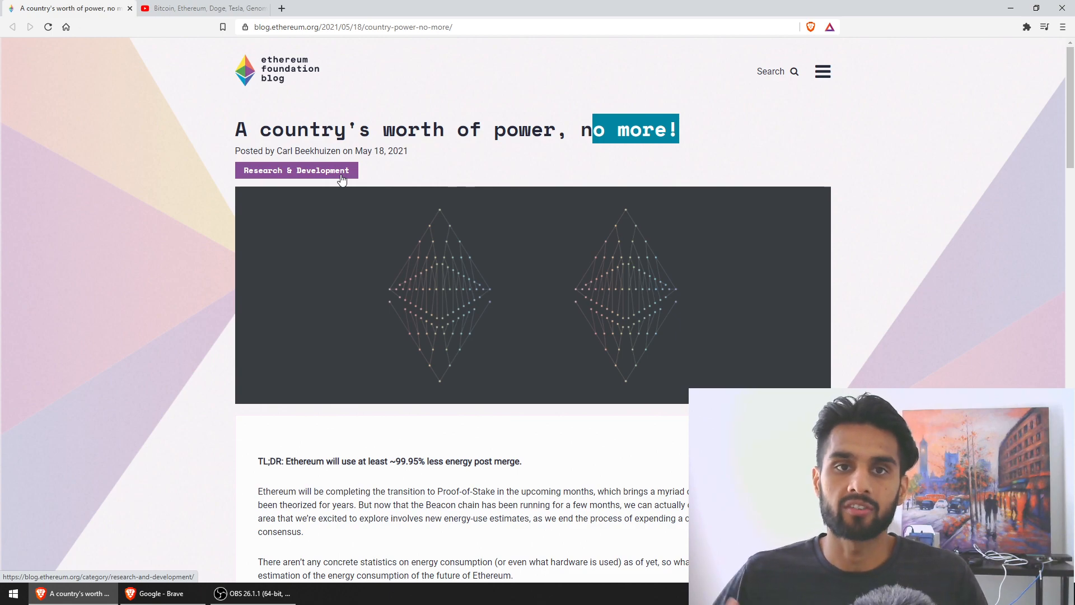
Highlight the TL;DR phrase on ~99.95% less energy post merge
scroll(down, 3)
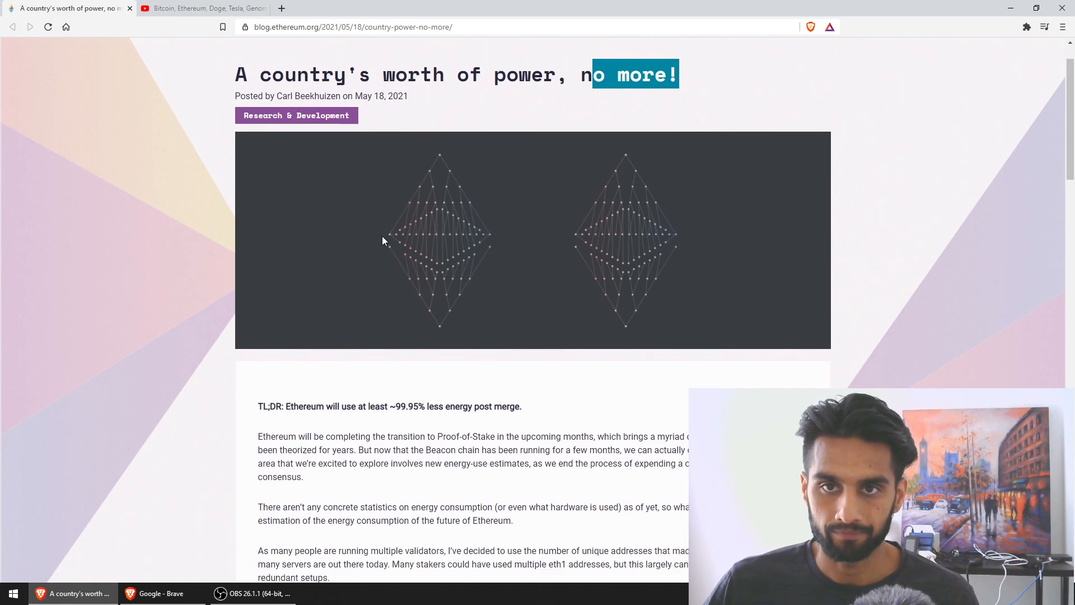
scroll(down, 3)
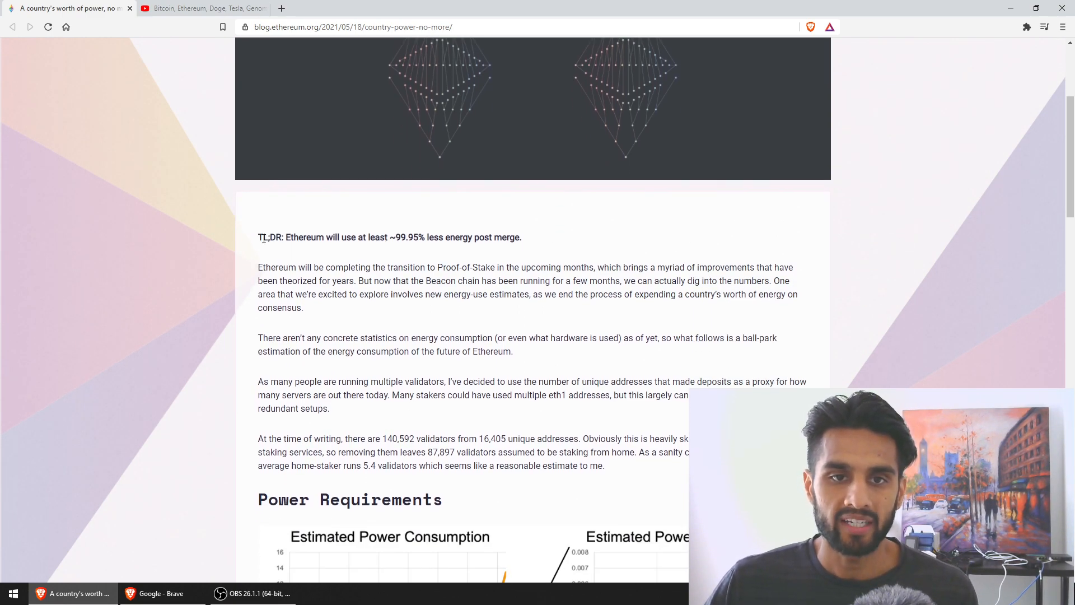
drag(275, 237, 368, 237)
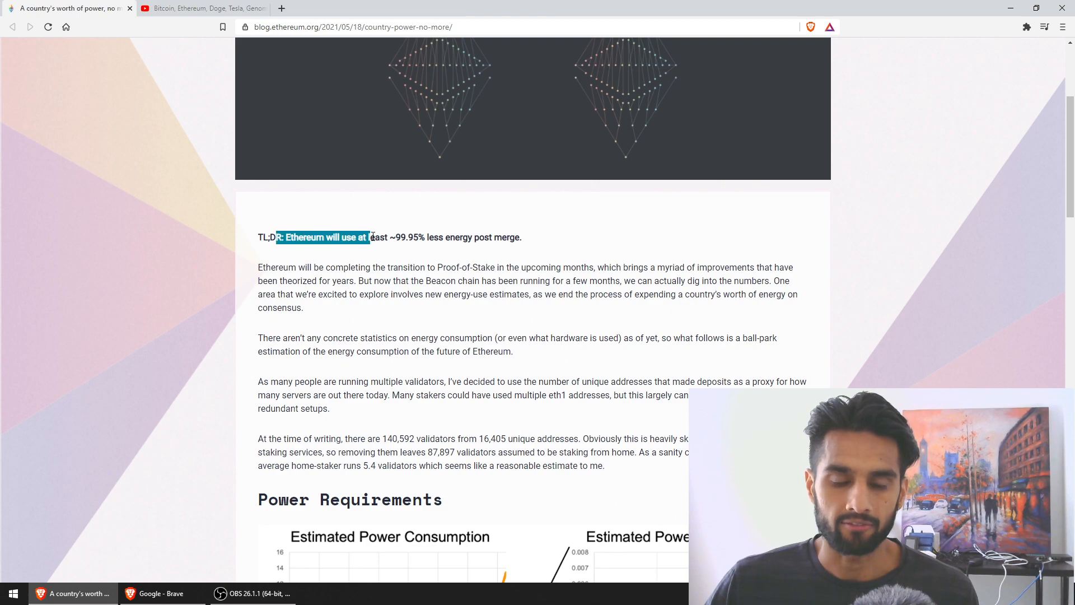
drag(369, 237, 425, 237)
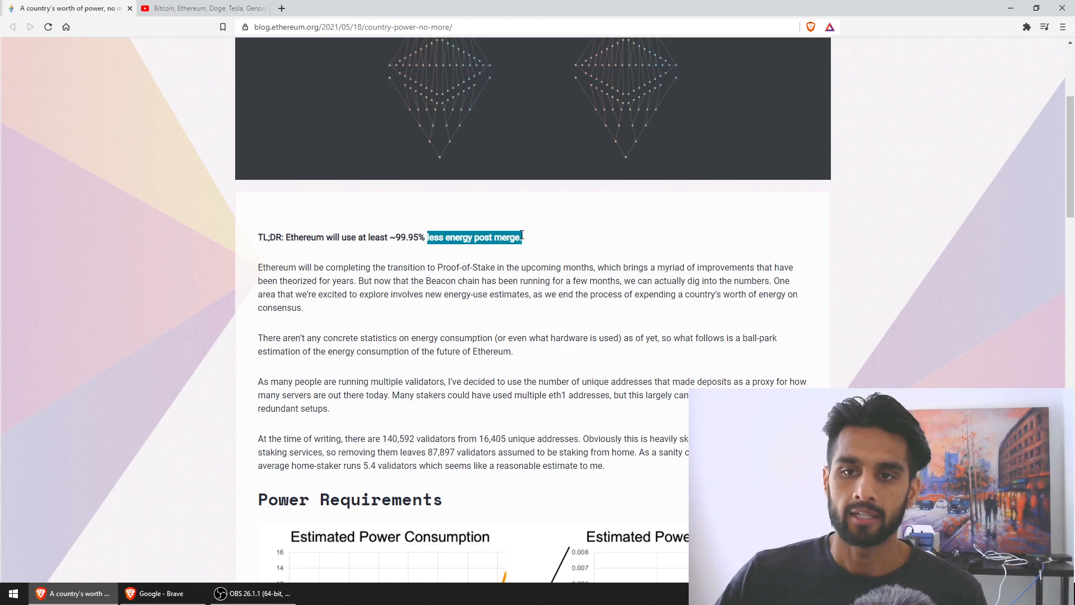
Scroll down to the Estimated Power Consumption charts comparing Bitcoin and Ethereum
scroll(down, 3)
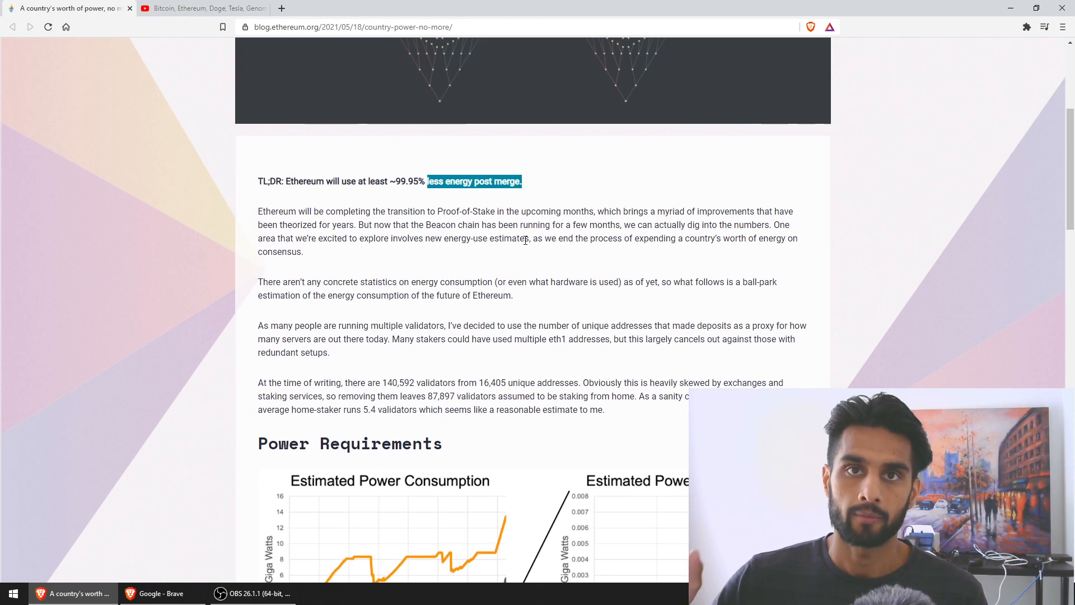
scroll(down, 3)
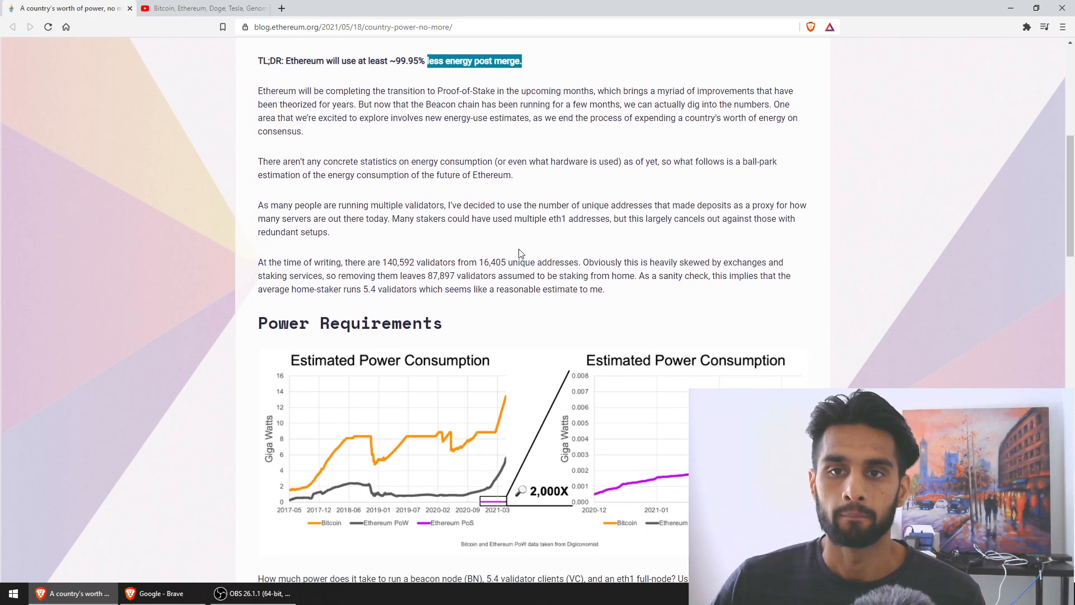
scroll(down, 3)
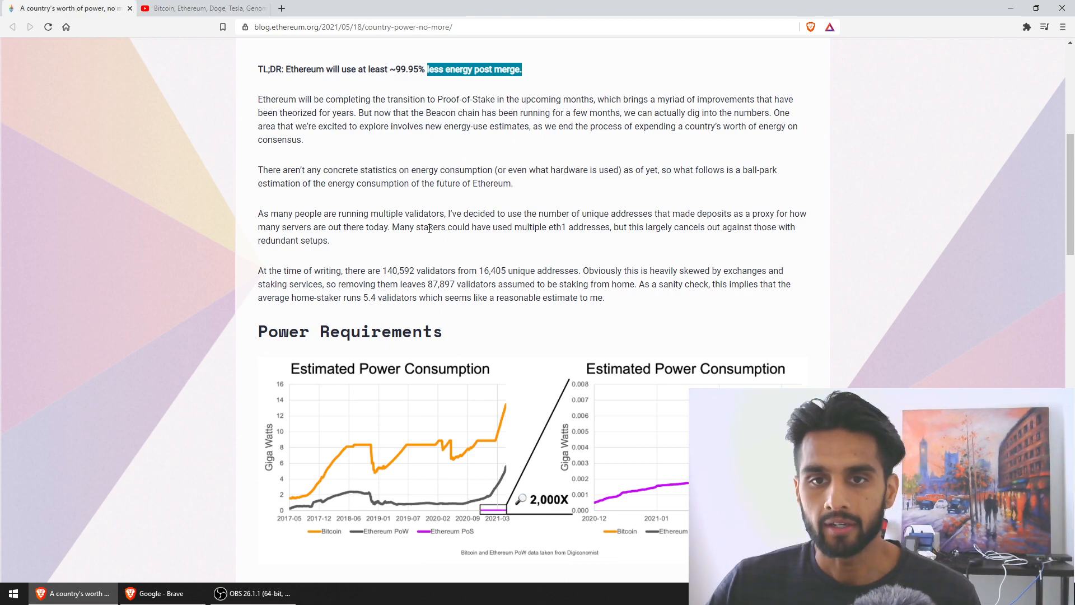
Scroll to the validator-count paragraph (140,592 validators, 5.4 per home-staker) above the charts
scroll(down, 3)
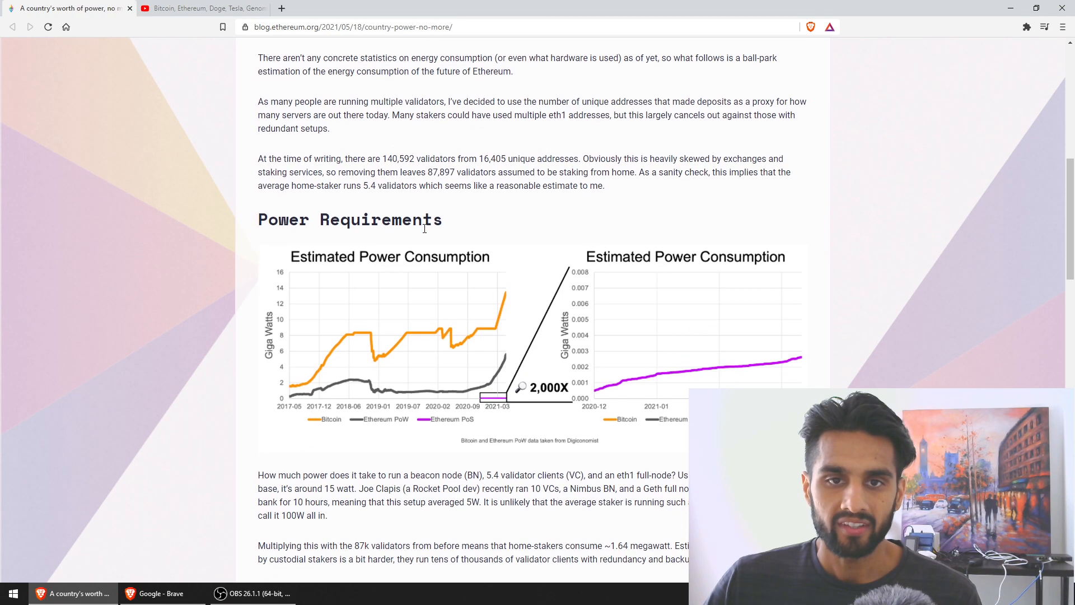
scroll(down, 3)
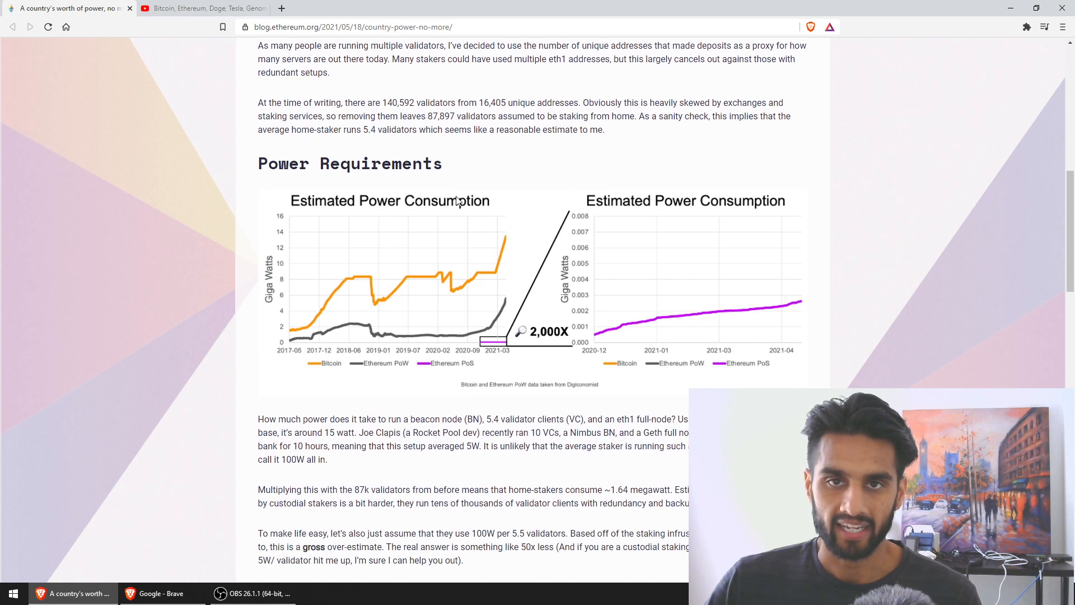
mouse_move(471, 195)
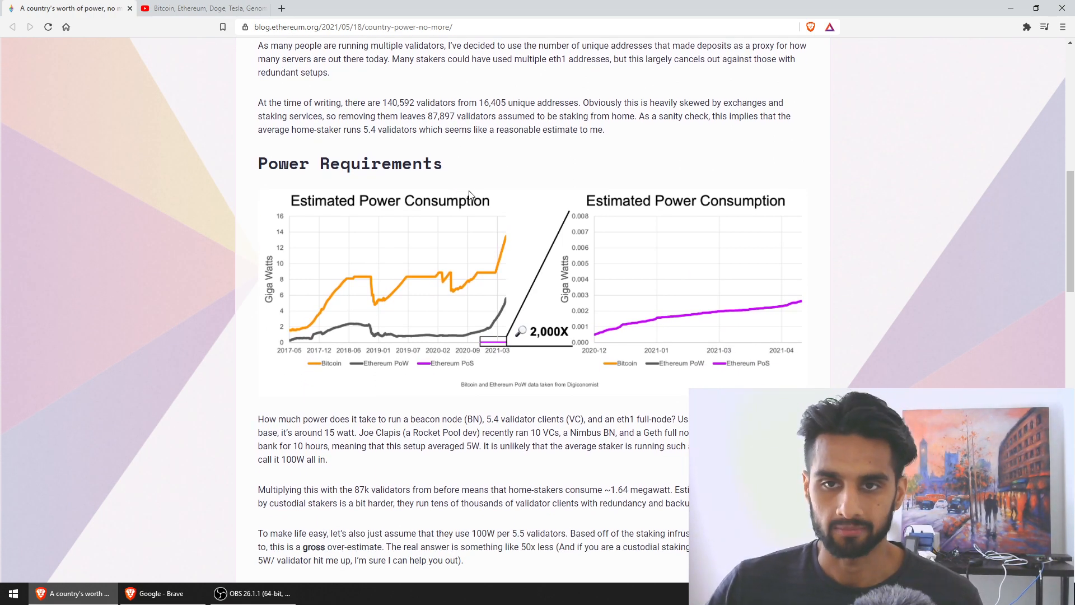
mouse_move(572, 199)
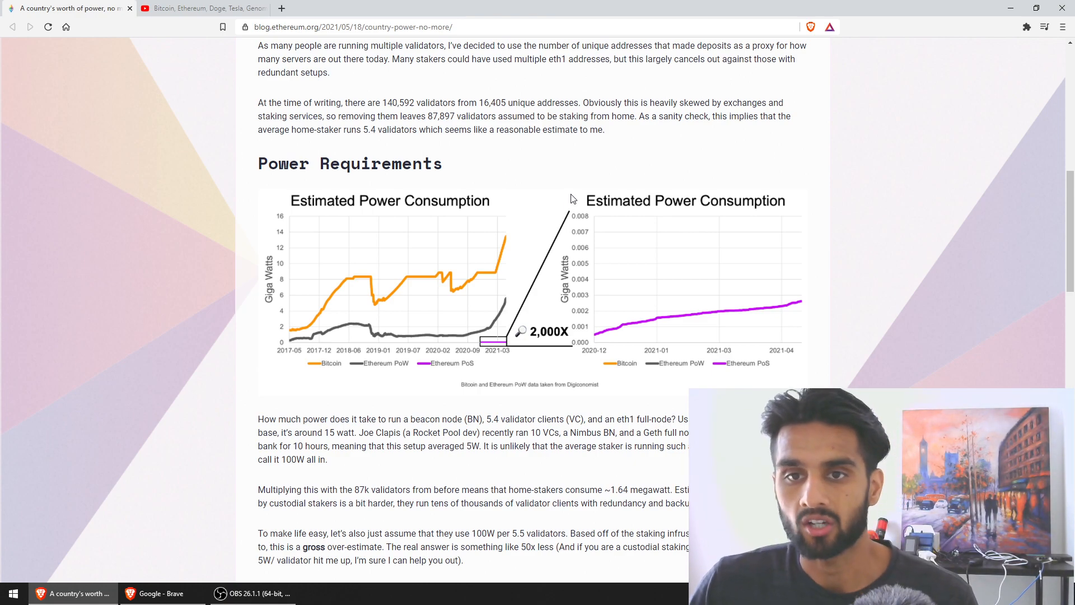
scroll(down, 3)
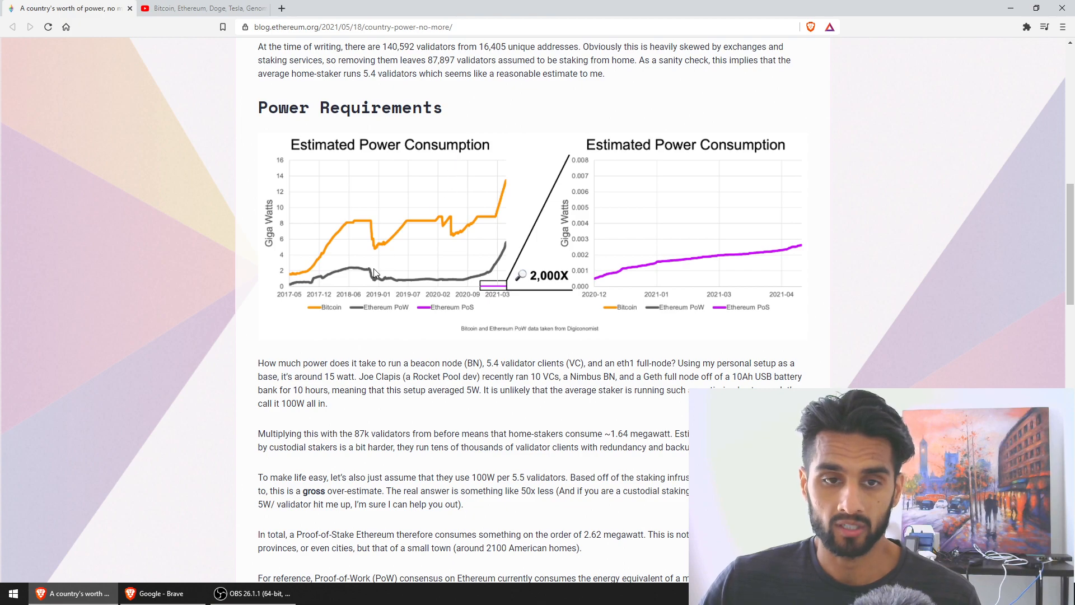
mouse_move(346, 289)
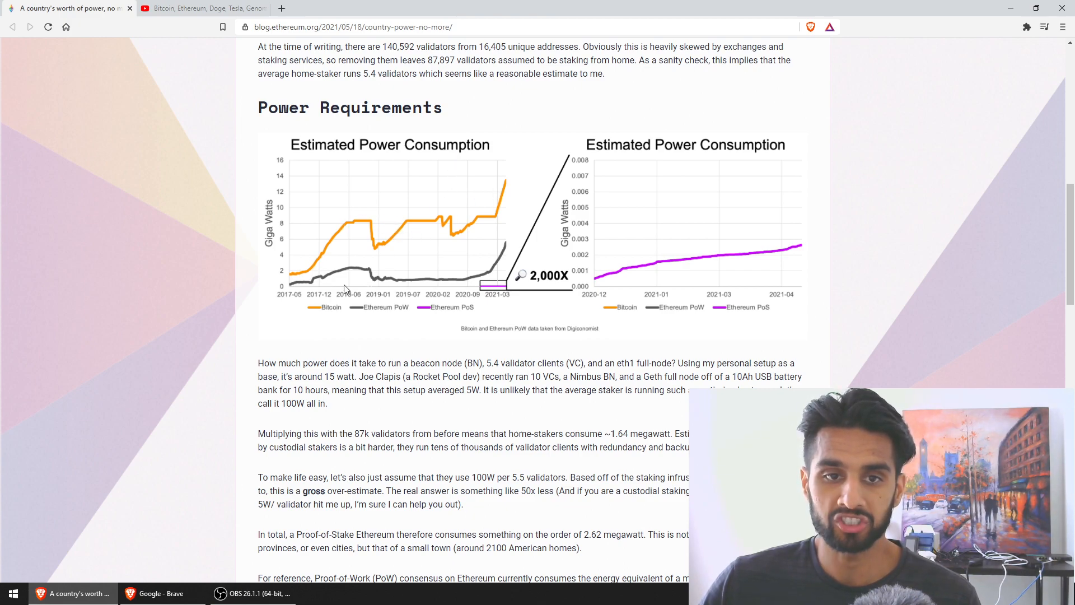
mouse_move(348, 278)
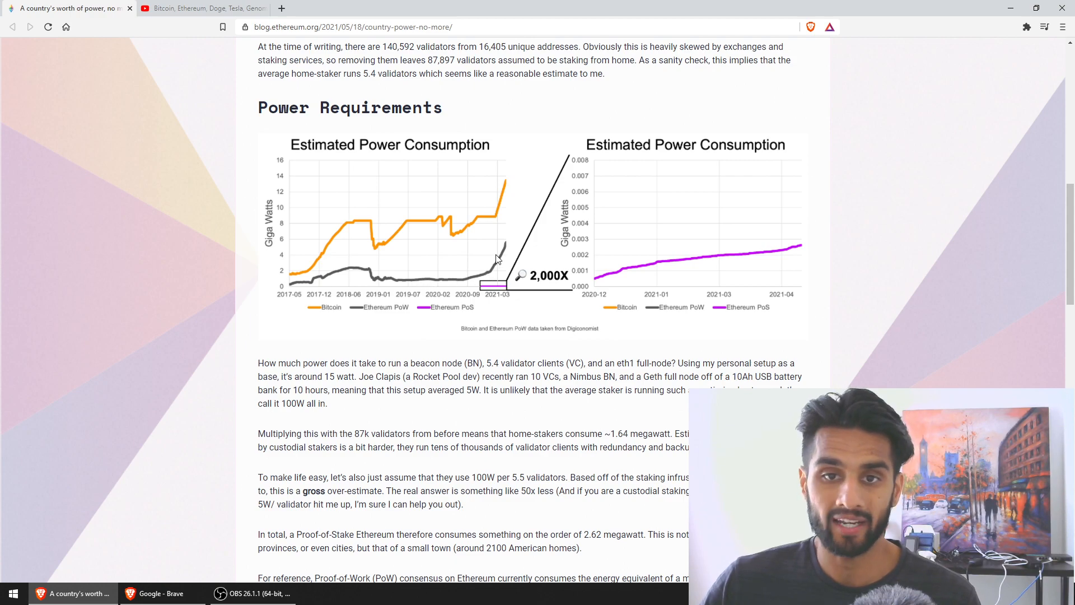
mouse_move(433, 310)
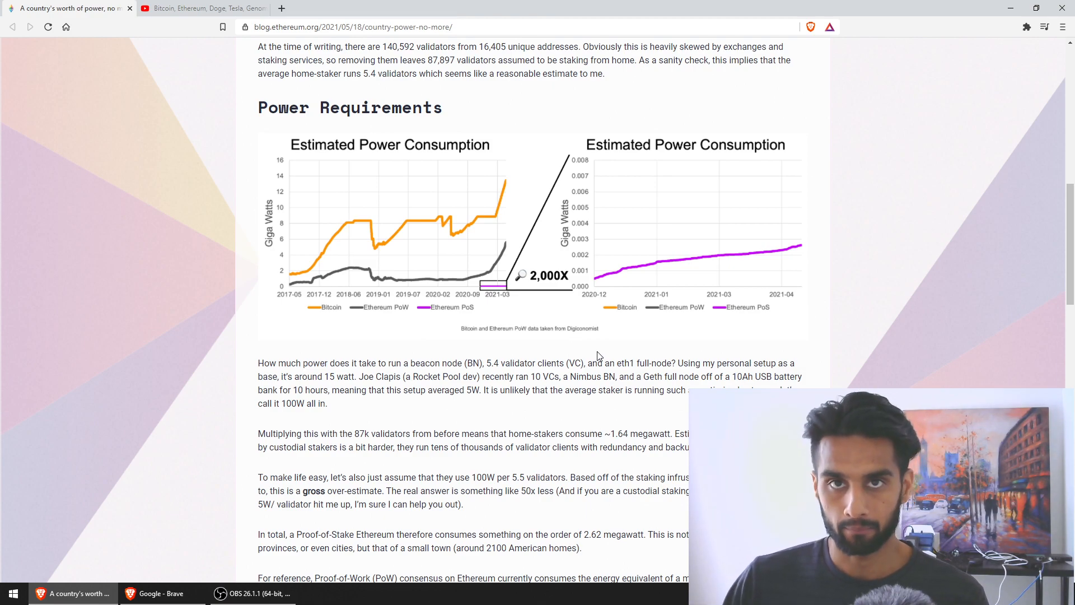
scroll(down, 3)
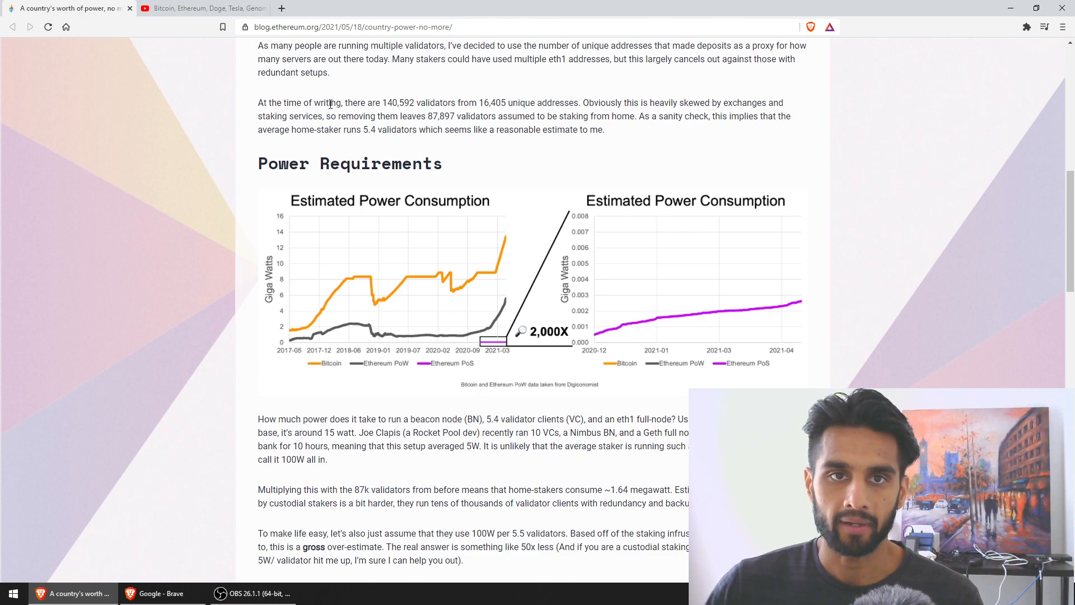
Highlight the 140,592 validators and 5.4 per home-staker sentences, then reach the 'In total' paragraph
drag(348, 101, 418, 130)
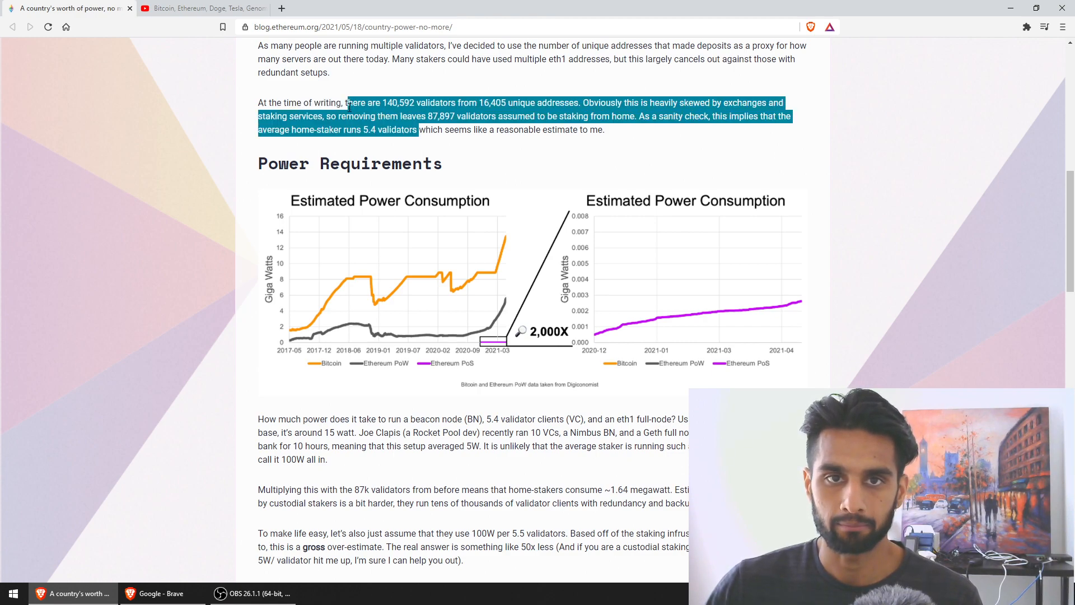
scroll(down, 3)
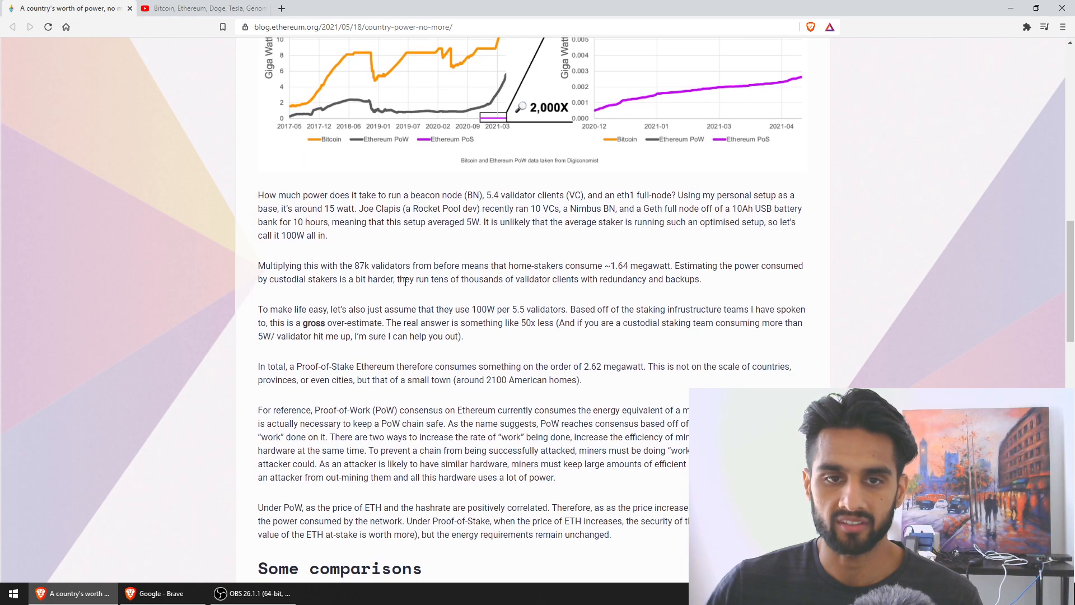
scroll(down, 3)
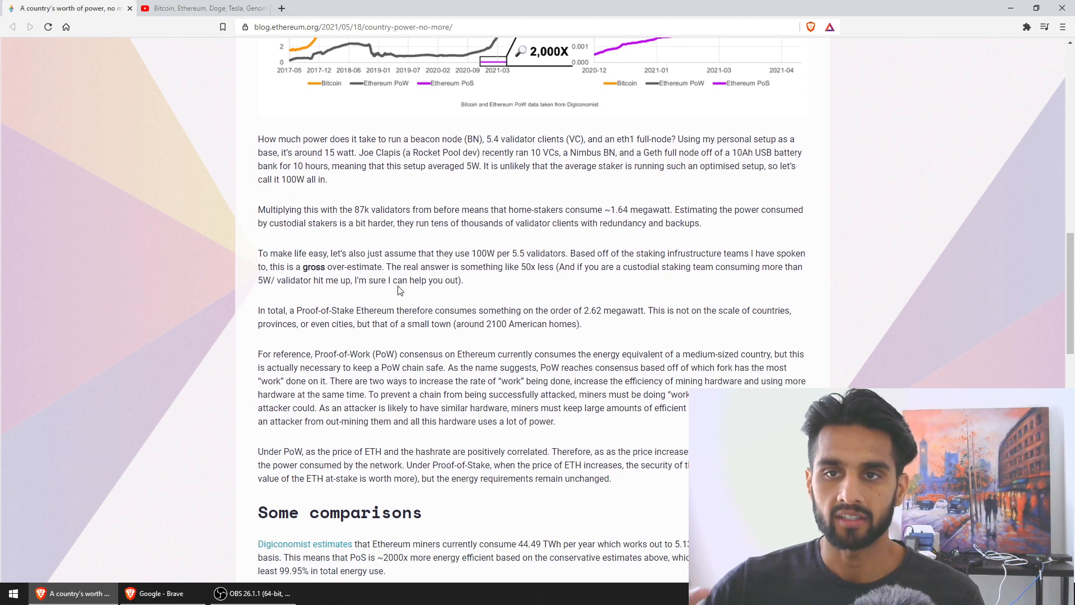
scroll(up, 3)
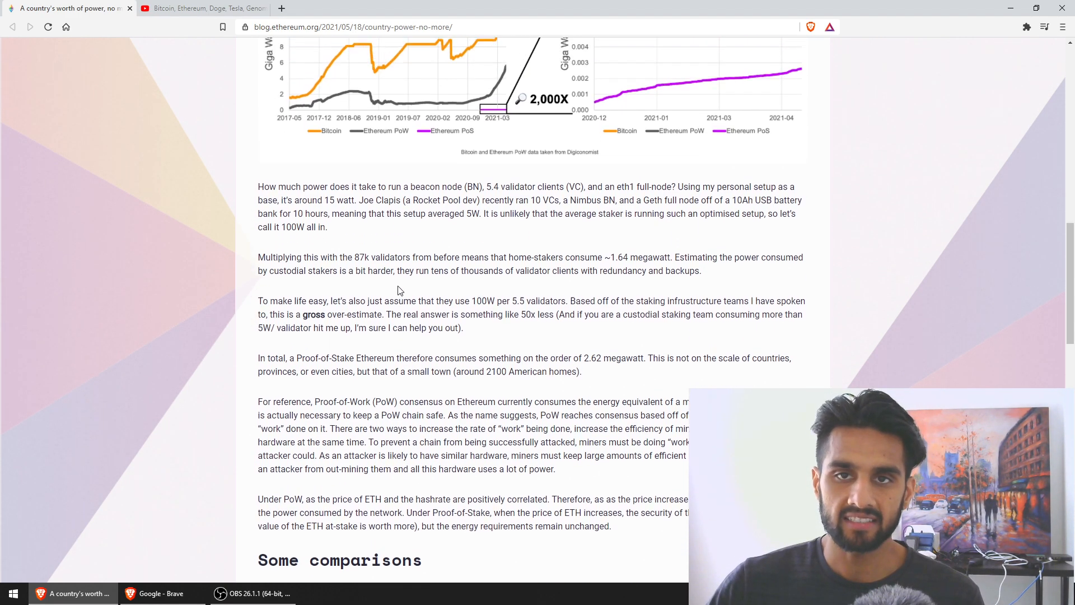
scroll(down, 3)
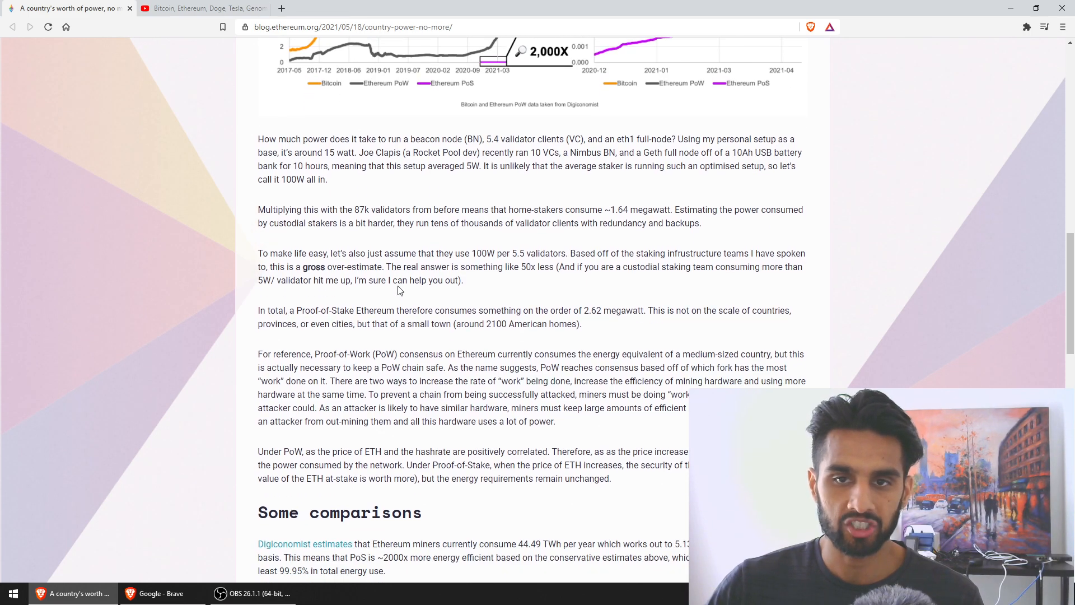
mouse_move(418, 271)
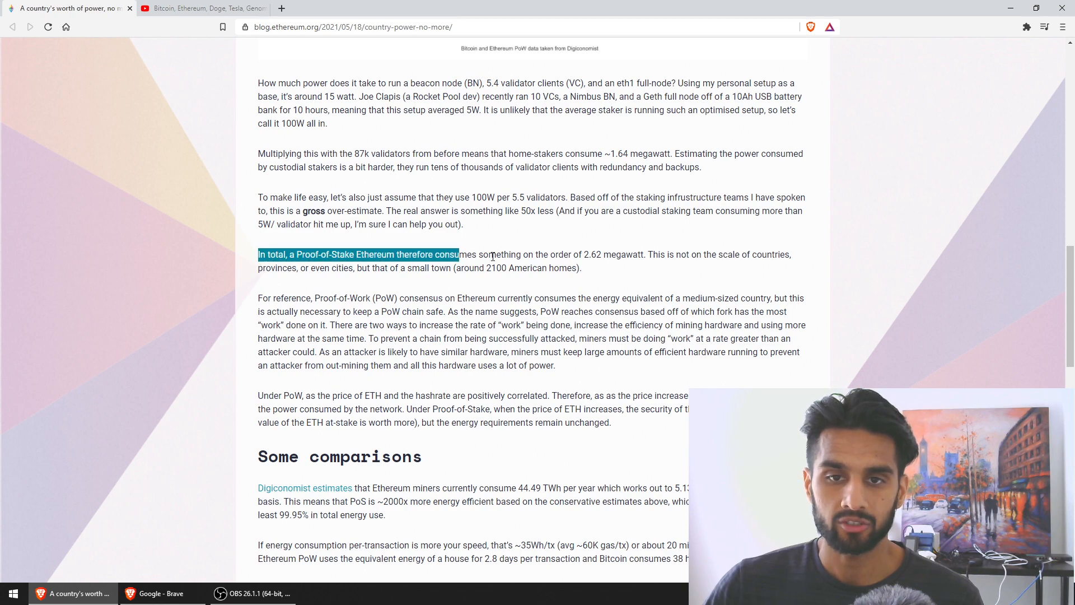
Highlight the paragraph stating Proof-of-Stake Ethereum consumes about 2.62 megawatt, like a small town
drag(457, 254, 581, 268)
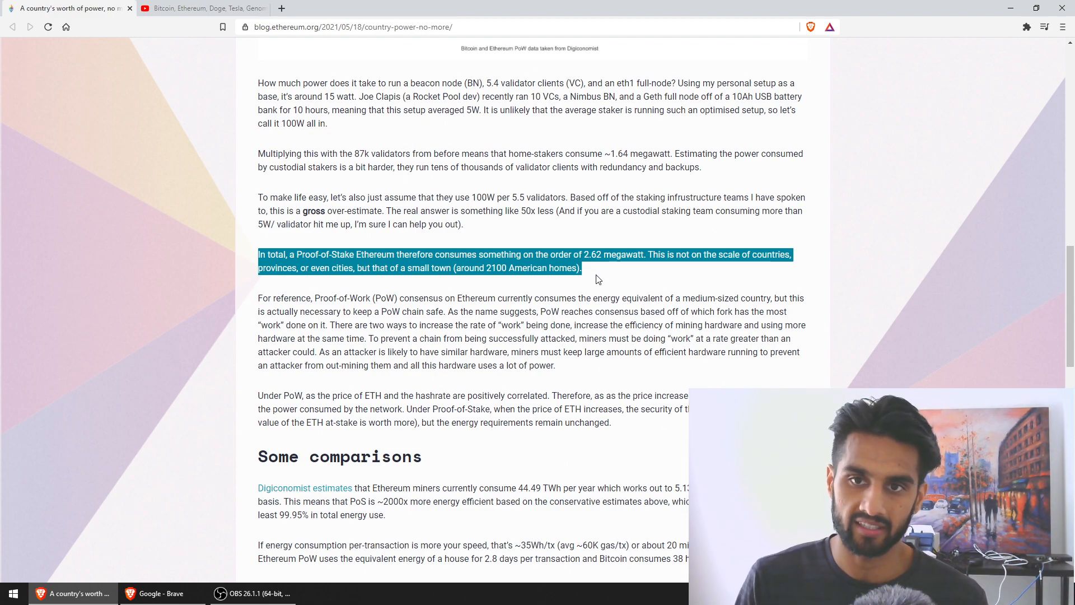
scroll(down, 3)
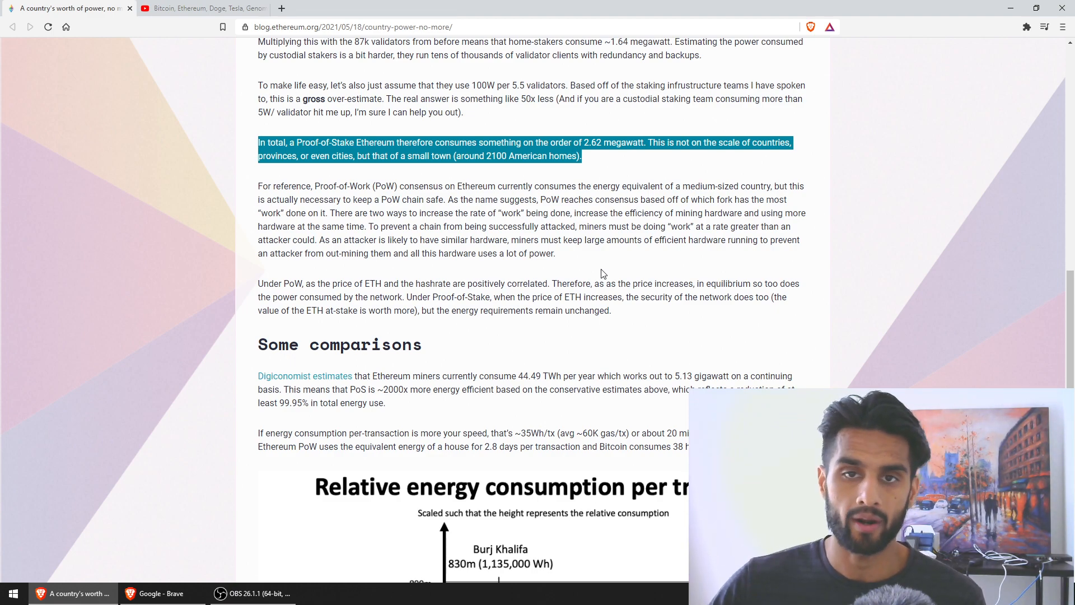
Scroll past Some comparisons to the full Relative energy consumption per transaction chart
scroll(down, 3)
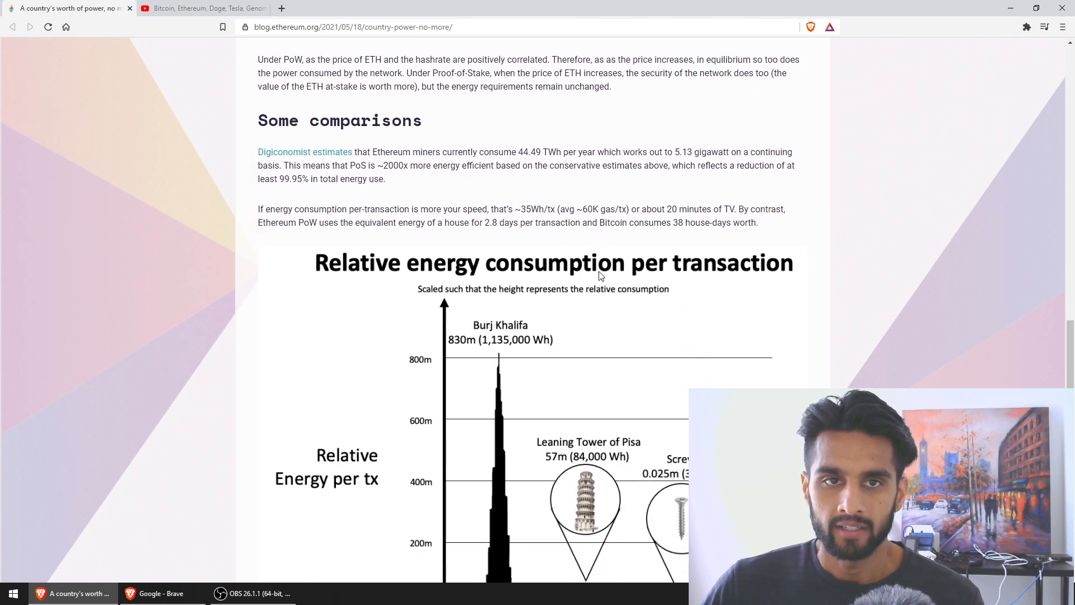
scroll(down, 3)
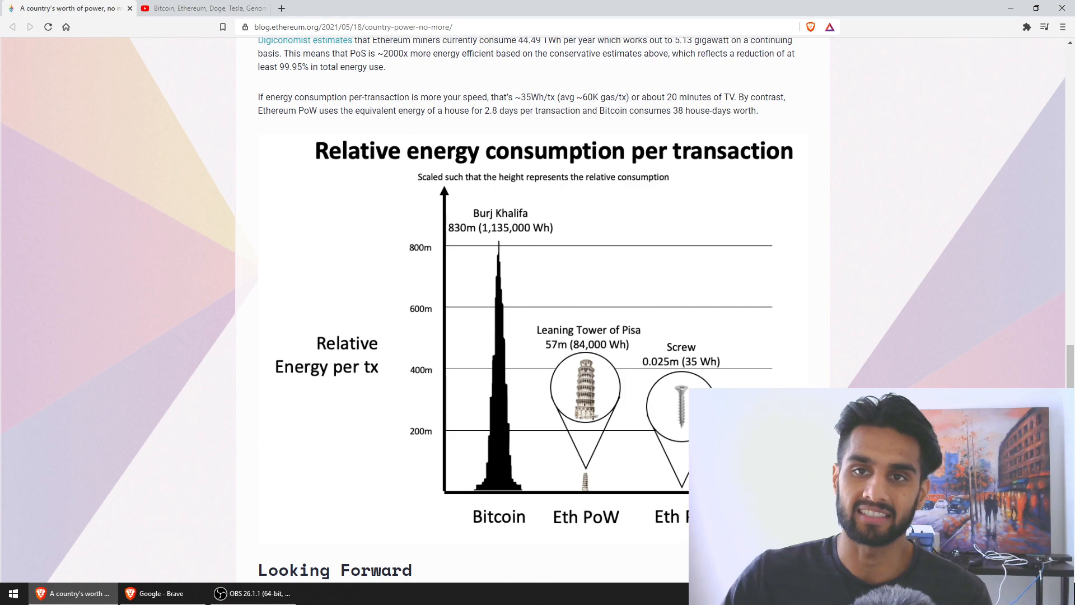
scroll(down, 3)
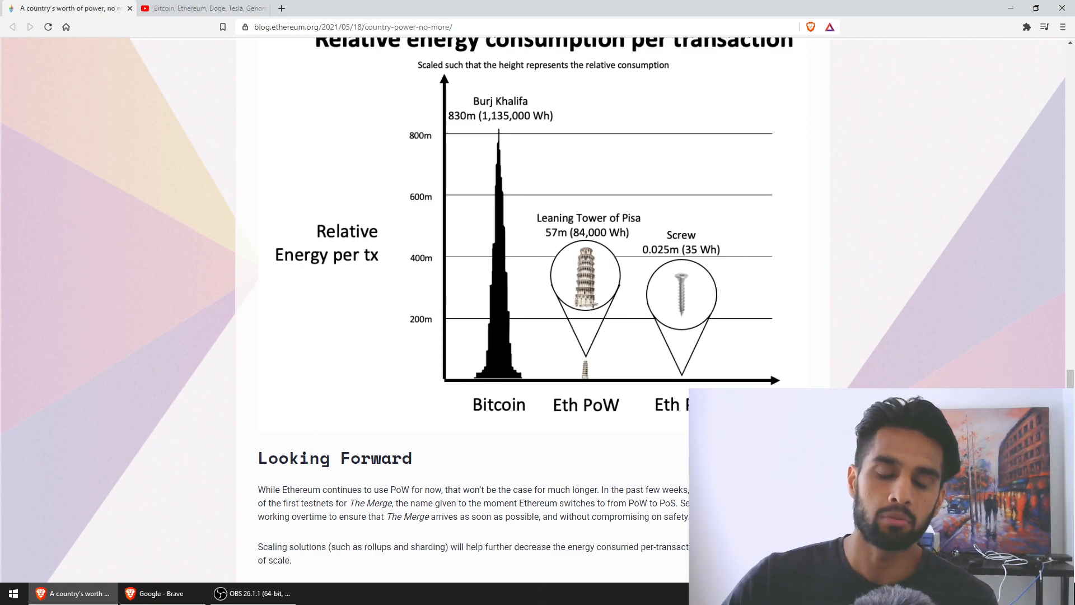
Scroll through the Looking Forward section to the closing line about Ethereum's power-hungry days being numbered
scroll(down, 3)
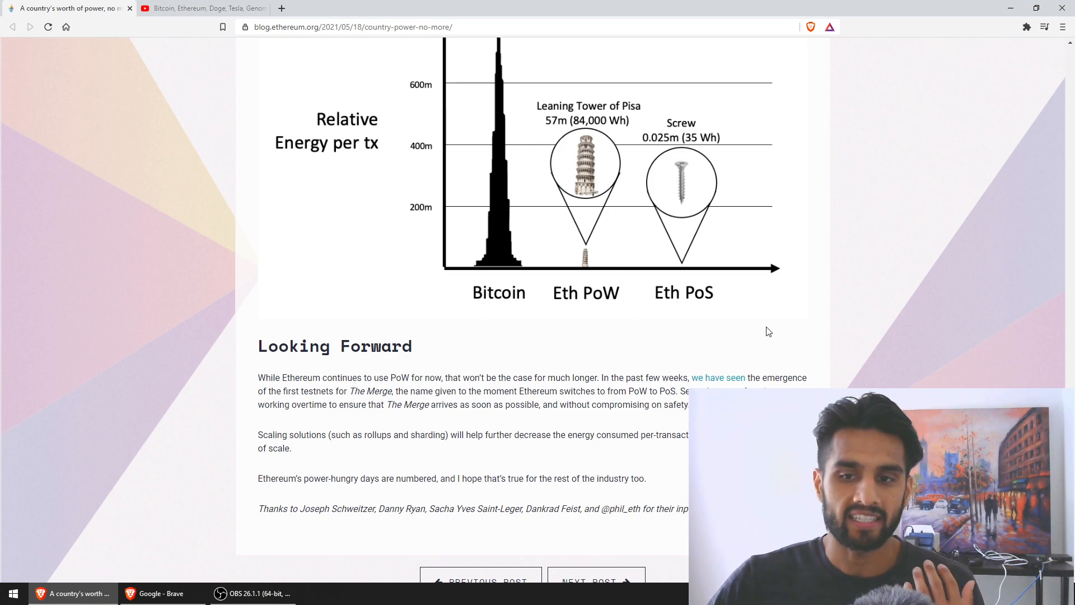
mouse_move(610, 377)
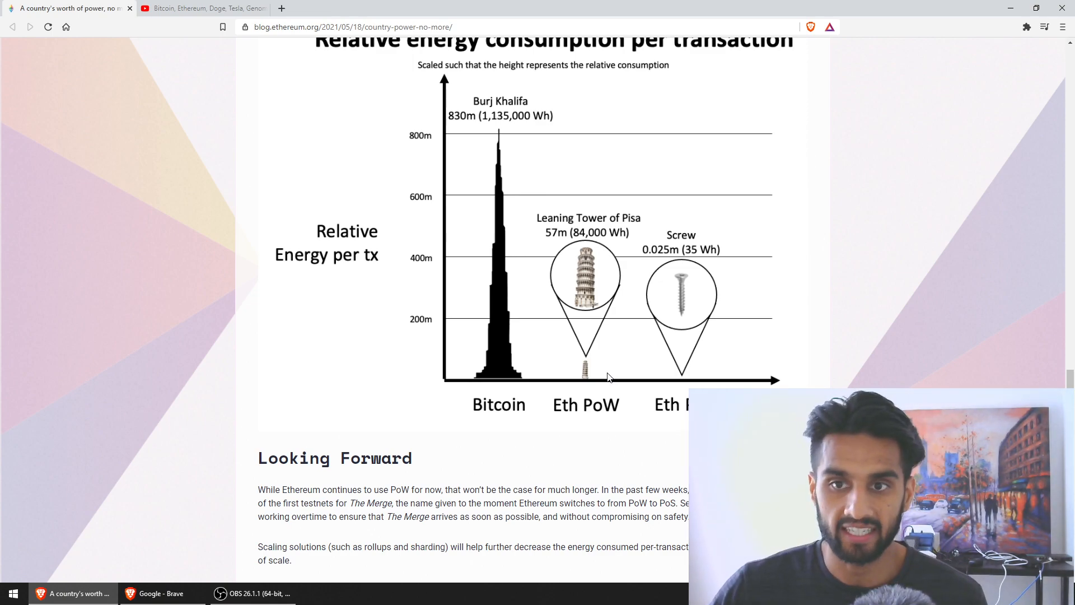
scroll(down, 3)
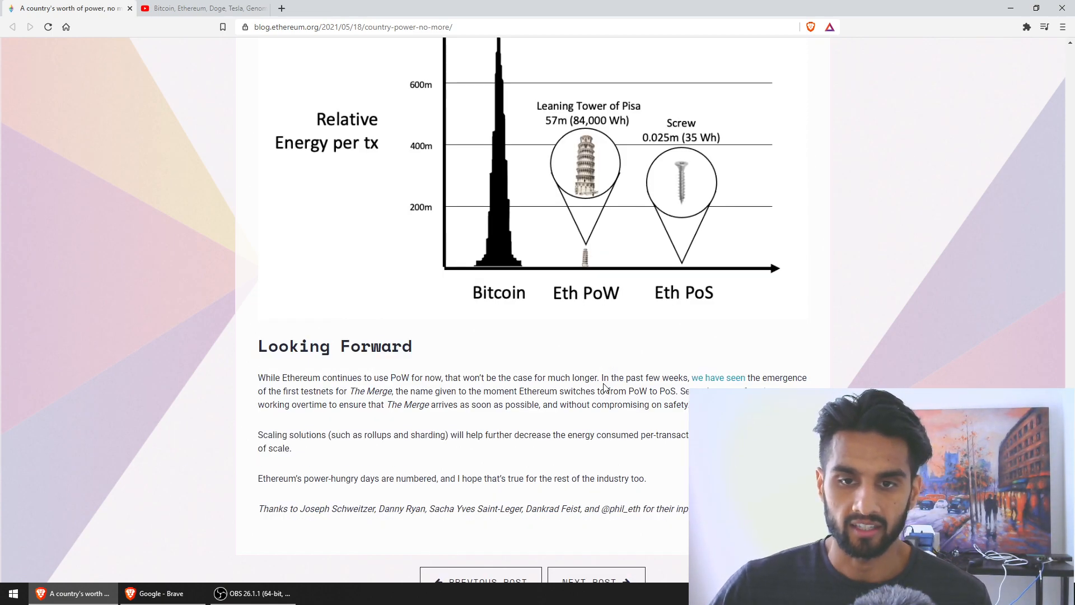
scroll(up, 3)
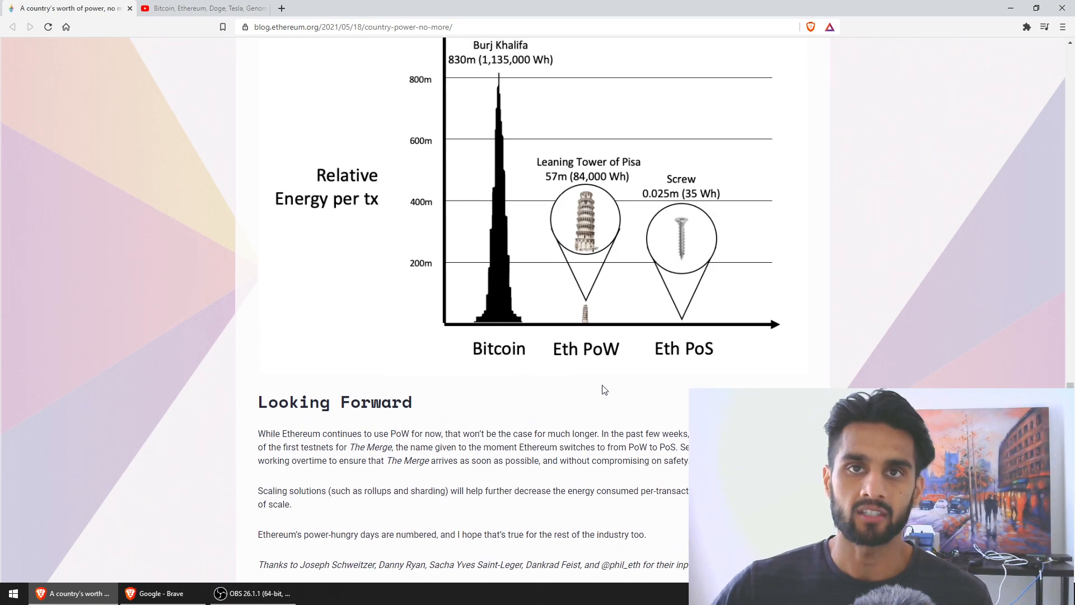